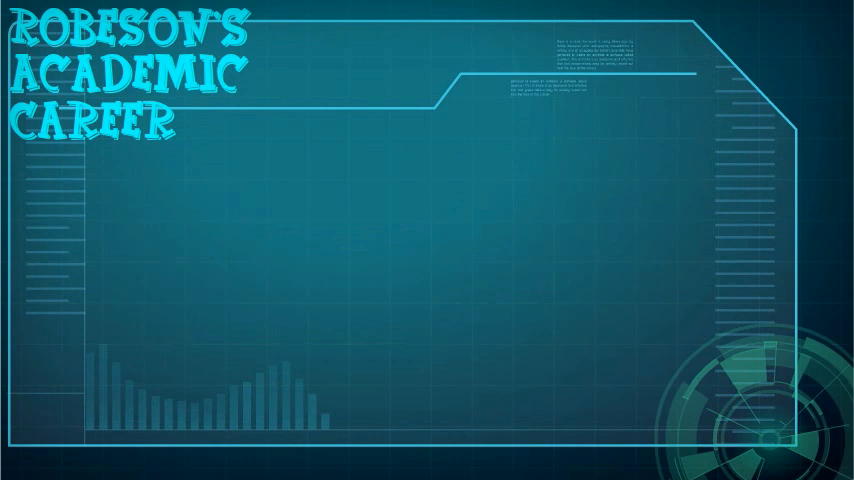
Step: Type the academic scholarship bullet 'HE WON A ACADEMIC S' on the Academic Career slide
{"action": "type", "text": "HE WON A ACADEMIC SCHOLARSHIP TO RUTGERS"}
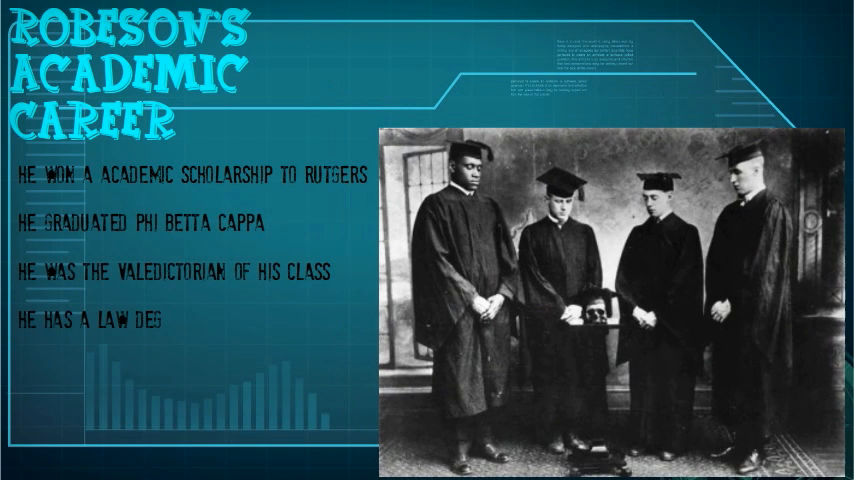
Step: Advance past the films, albums and autobiography slide to the 'Good Luck student.' slide
{"action": "key", "text": "Right"}
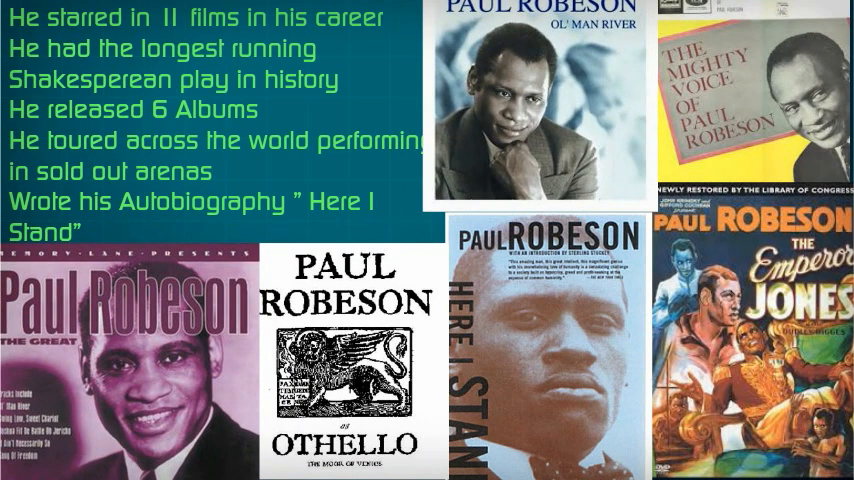
{"action": "key", "text": "Right"}
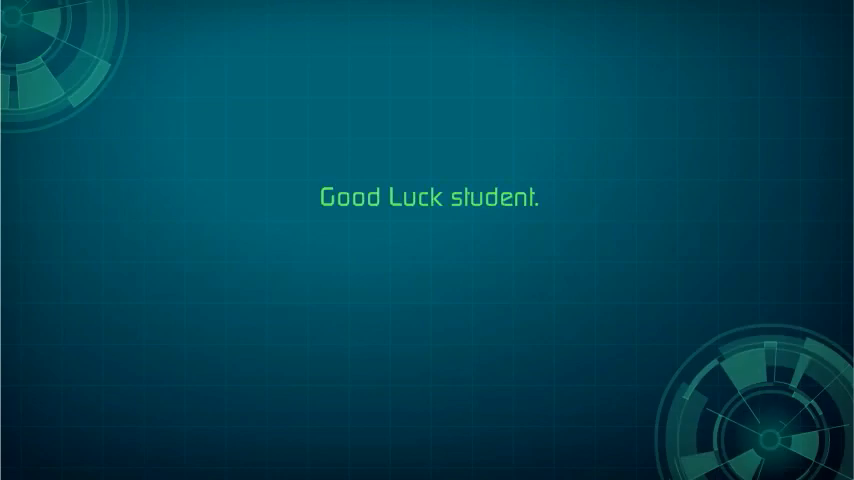
Step: Replace 'The world is count' with 'This message will not self-destru' on the final slide
{"action": "type", "text": "The world is count"}
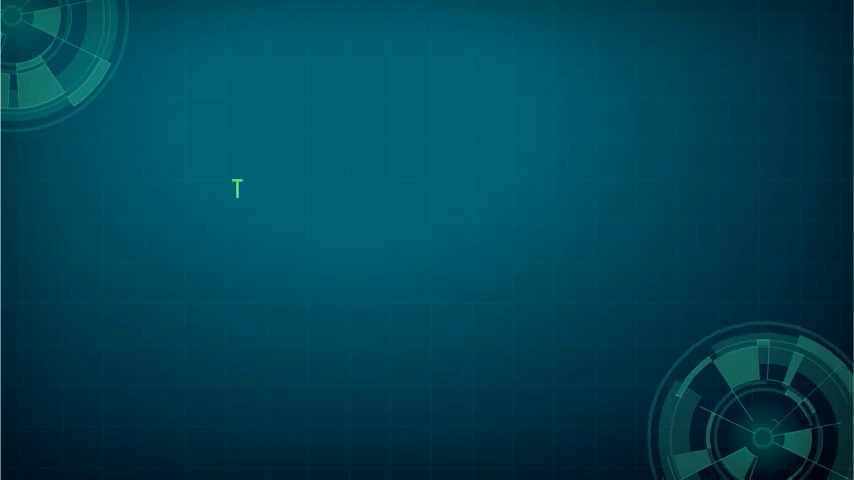
{"action": "type", "text": "This message will not self-destru"}
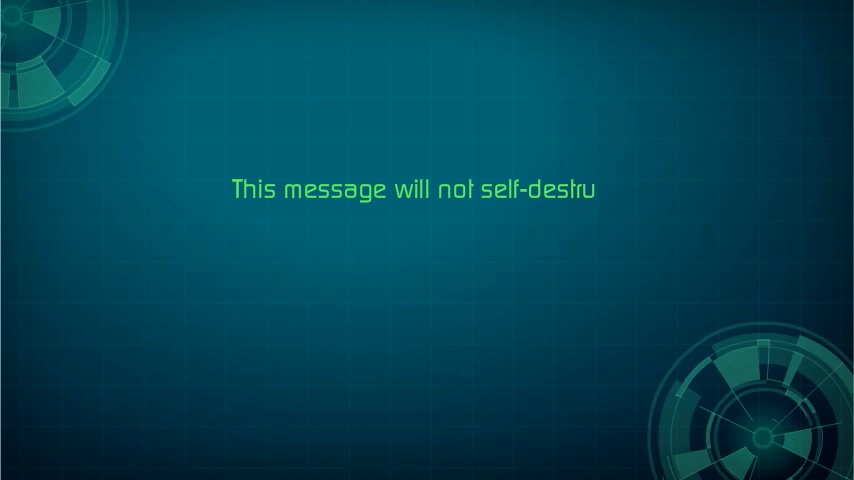